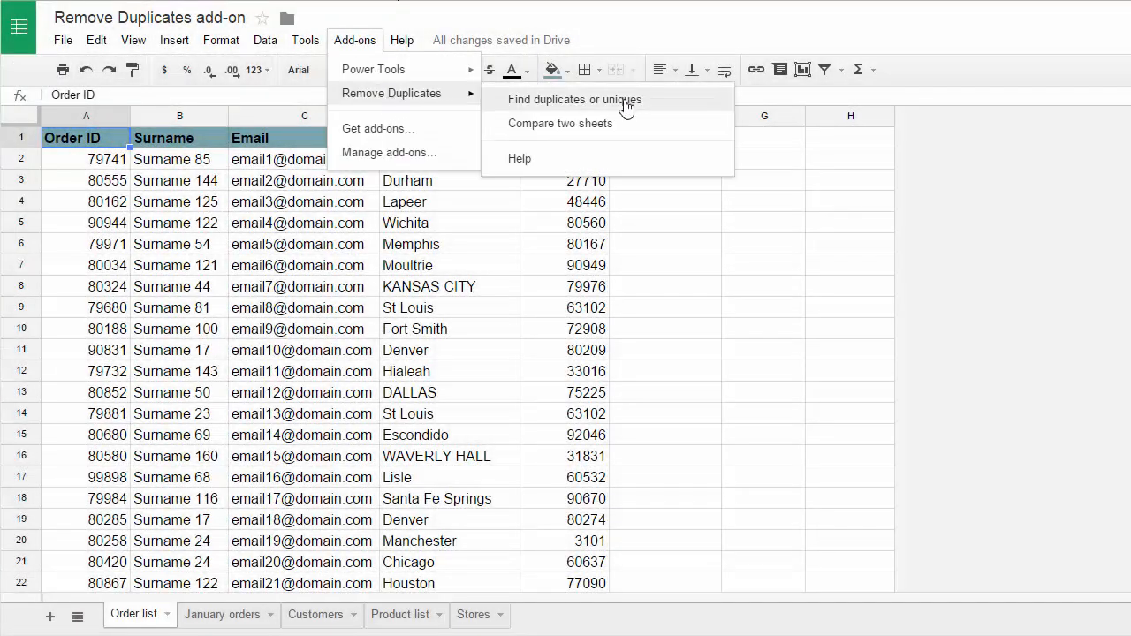
mouse_move(560, 123)
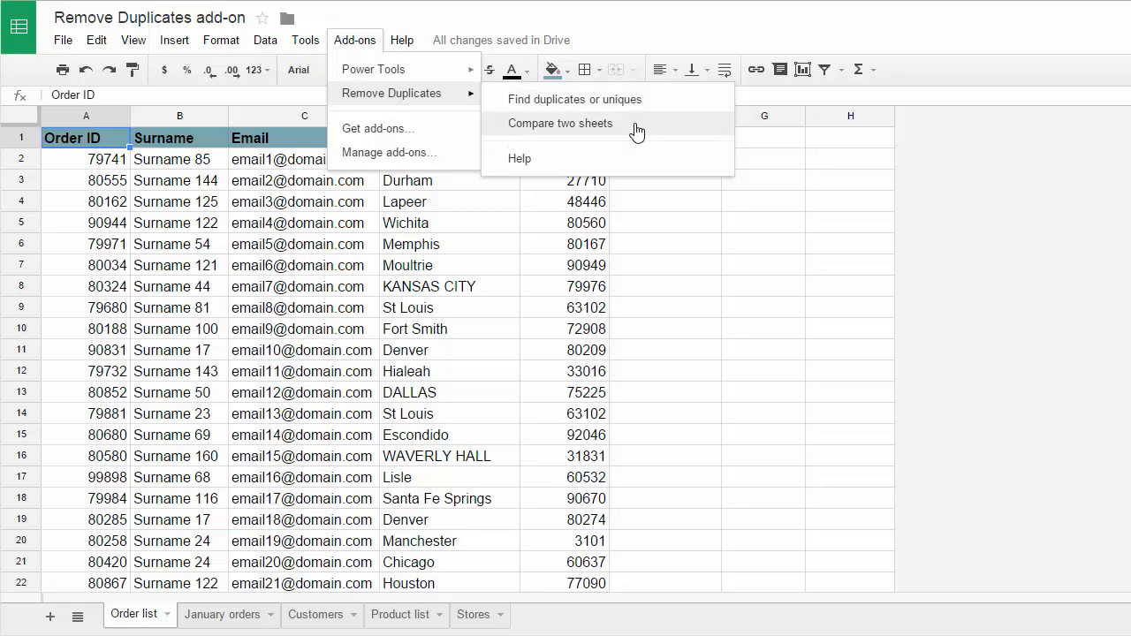
Launch Remove Duplicates' Compare two sheets with Order list A1:E113 as the first sheet
click(560, 123)
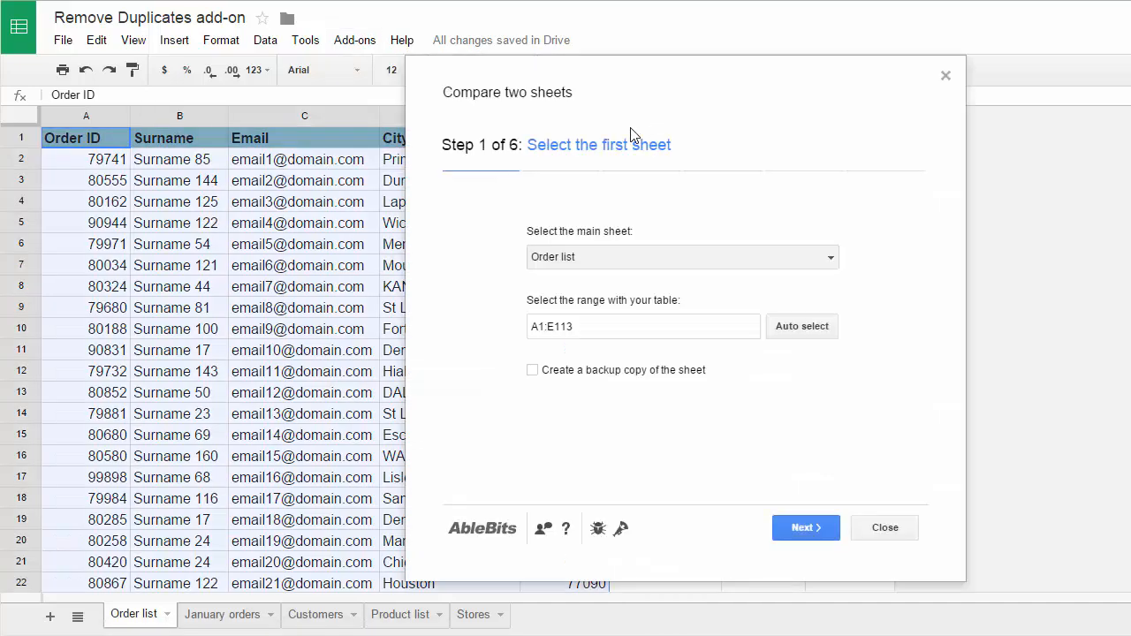
mouse_move(646, 178)
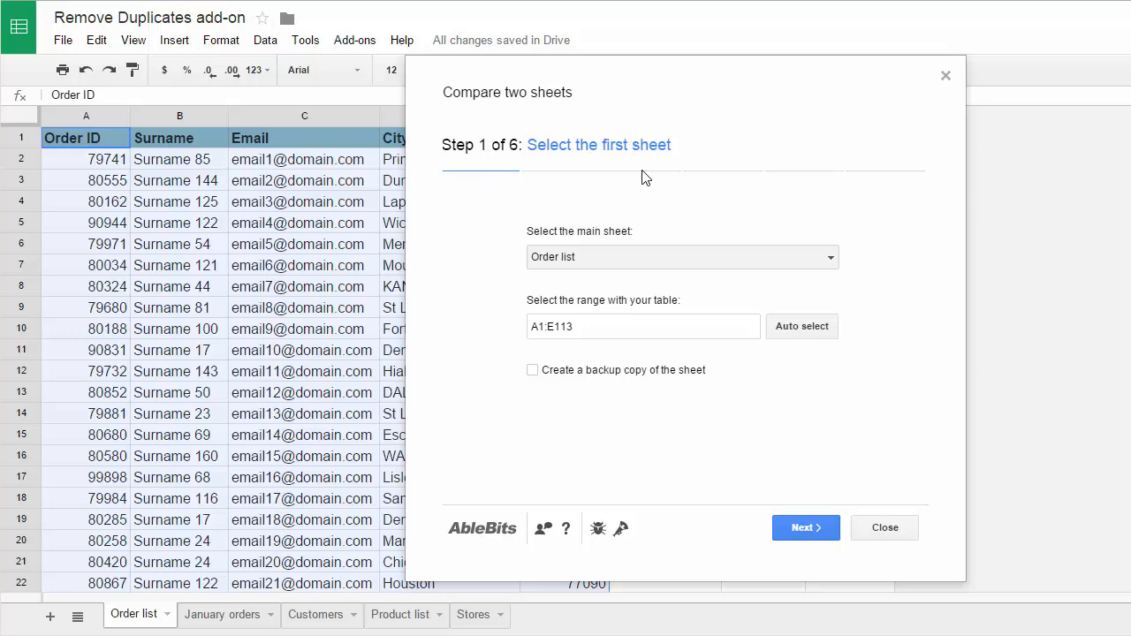
mouse_move(811, 179)
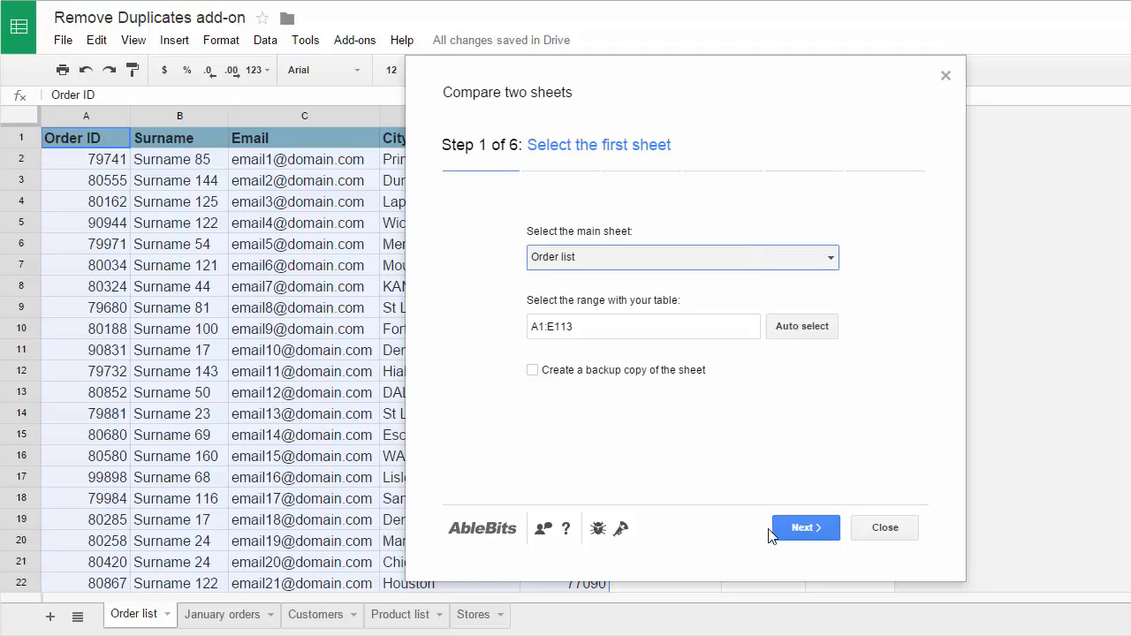
Pick January orders as the second sheet, auto-selecting range A1:D450, and advance to step 3
click(805, 528)
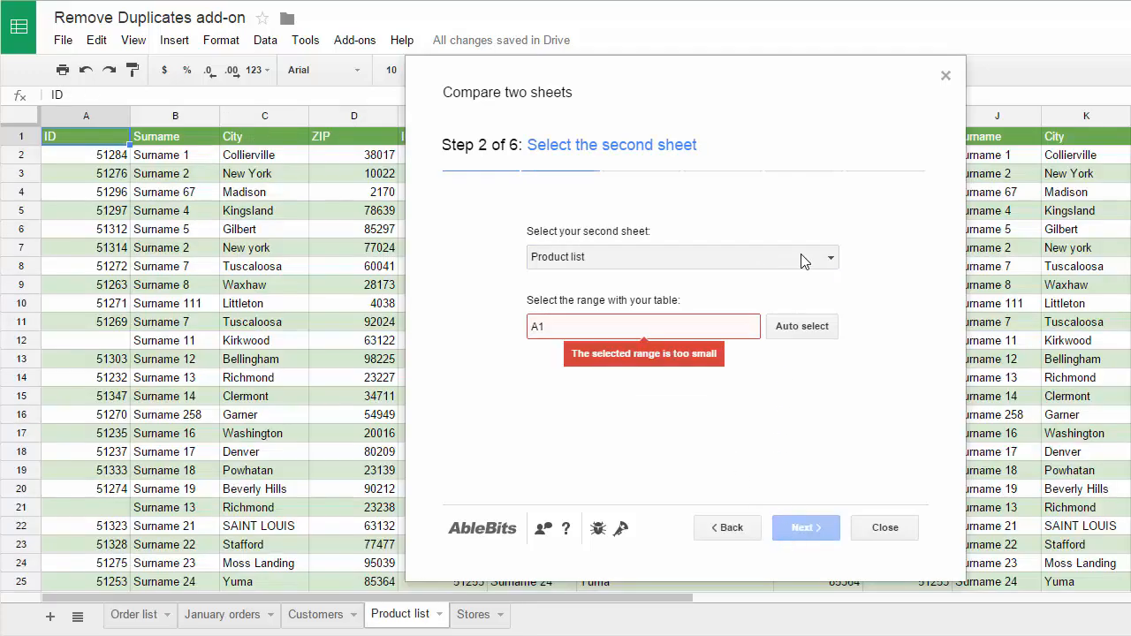
click(680, 257)
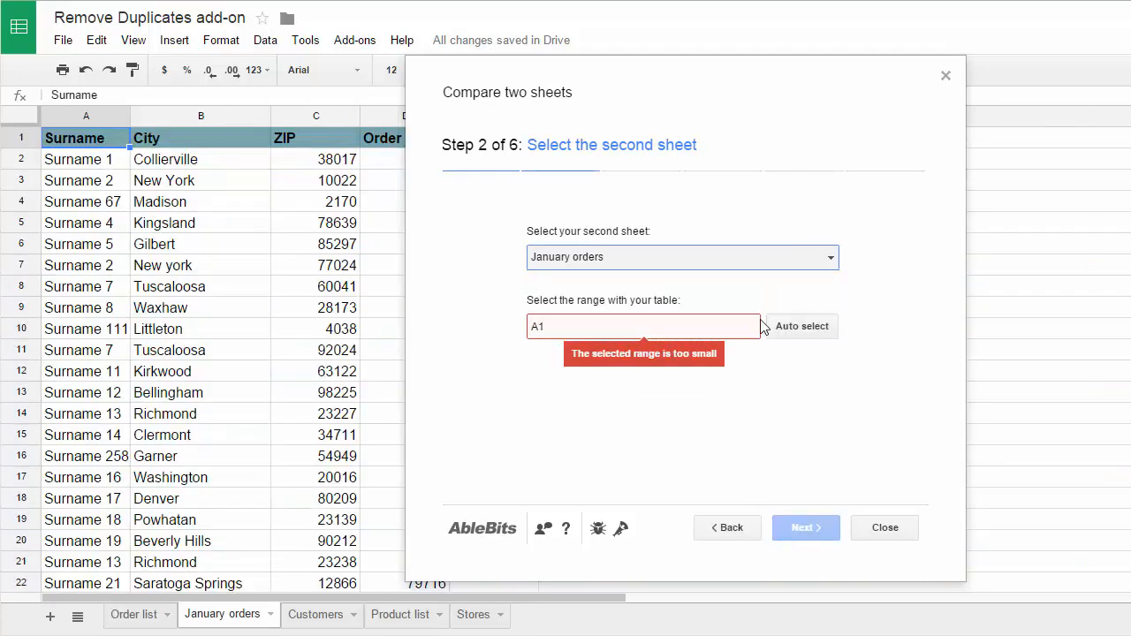
click(801, 326)
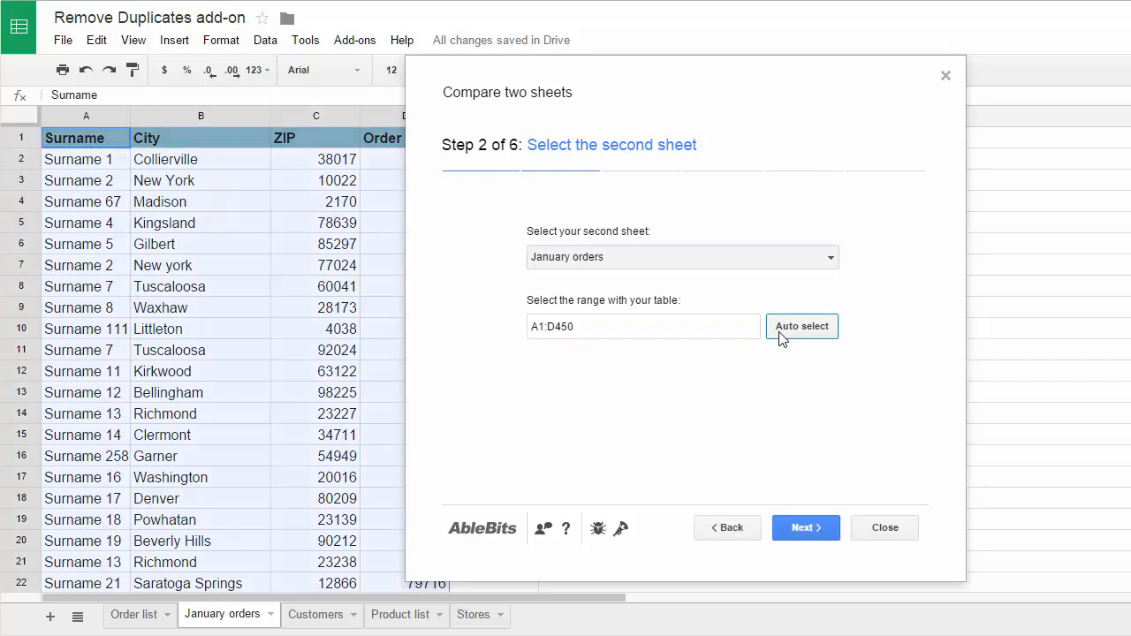
click(805, 528)
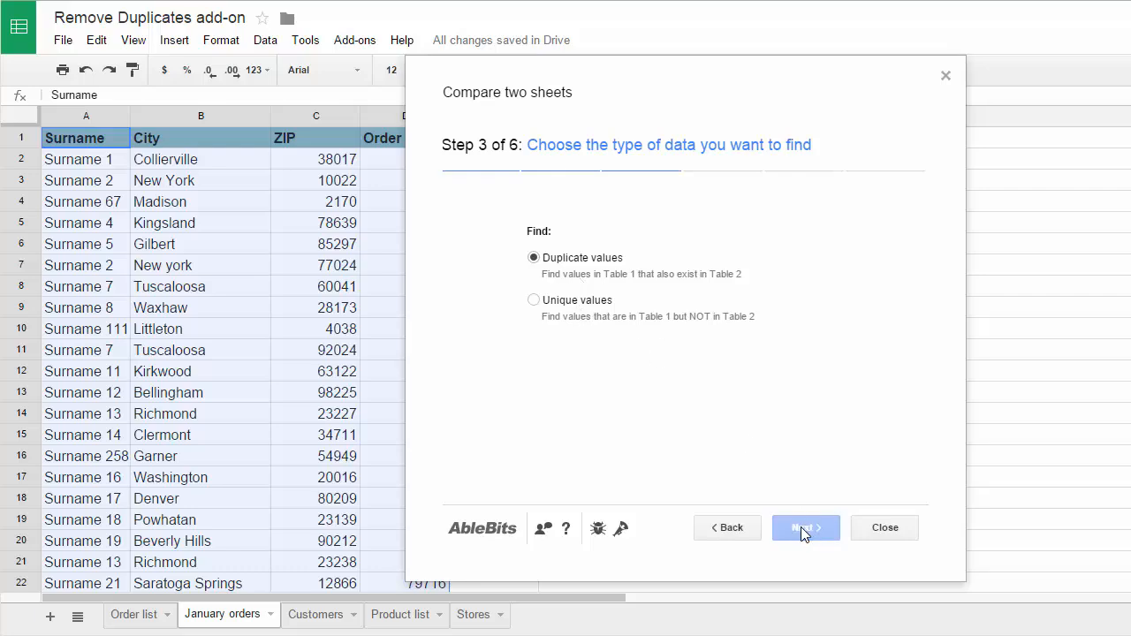
Keep Duplicate values, with ZIP matched to ZIP and headers on
click(805, 527)
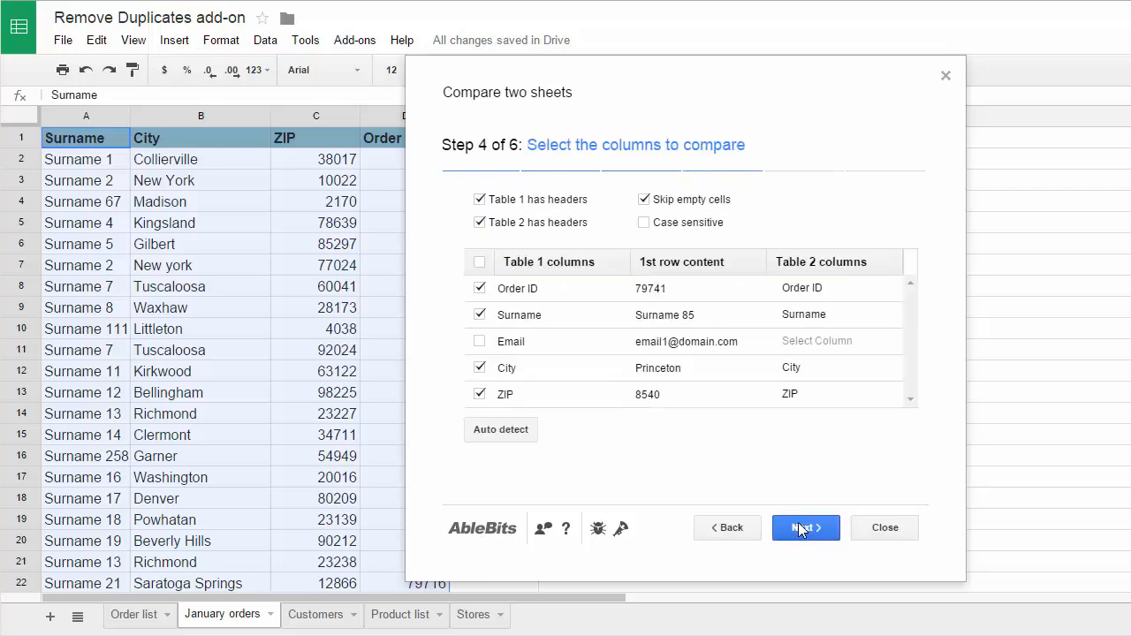
click(835, 394)
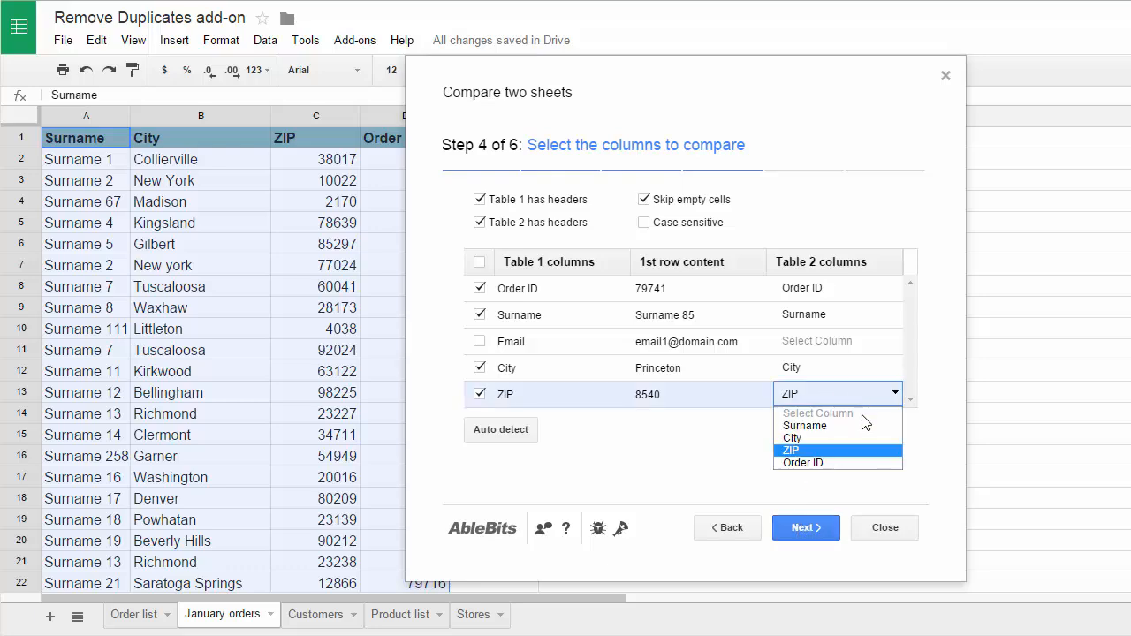
click(790, 451)
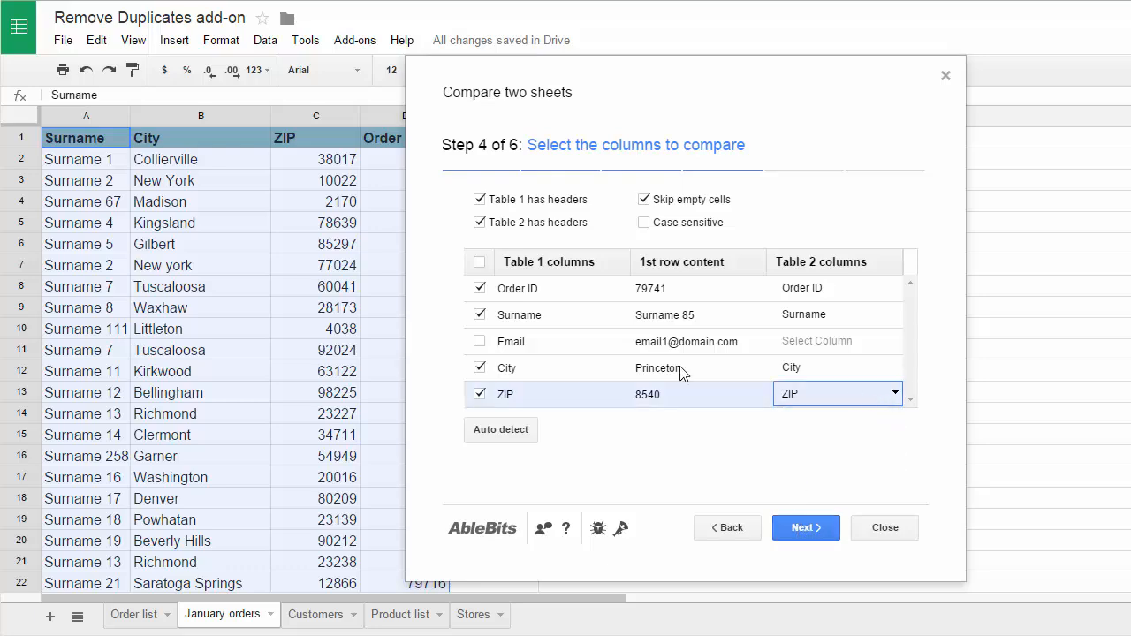
click(480, 199)
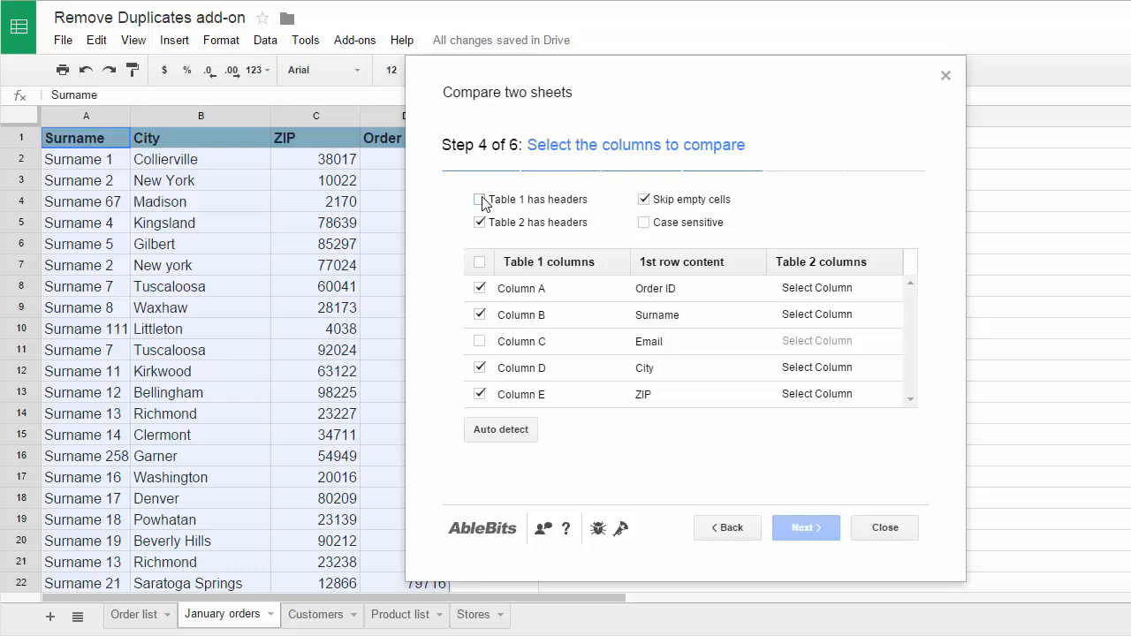
click(480, 199)
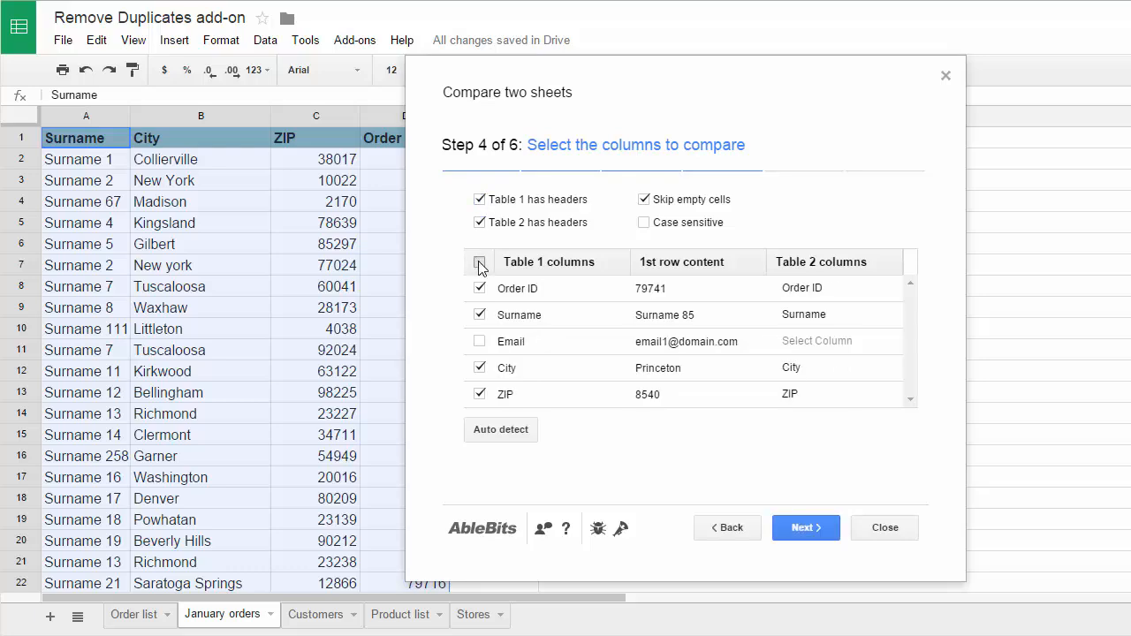
Clear all comparison columns, then include only Surname and Order ID
click(480, 261)
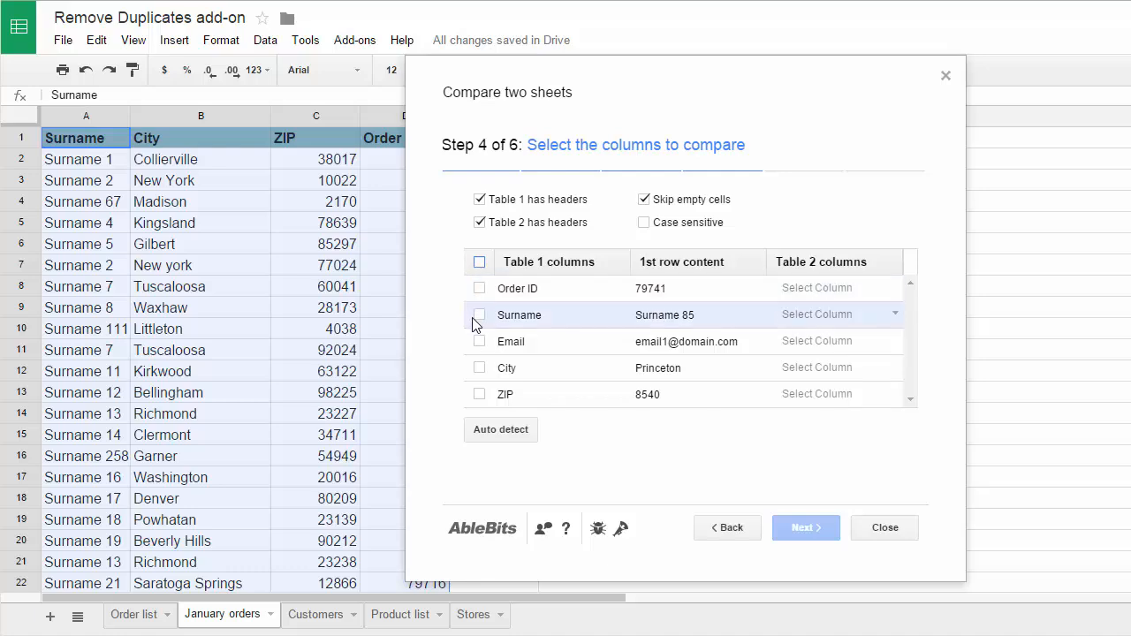
click(480, 315)
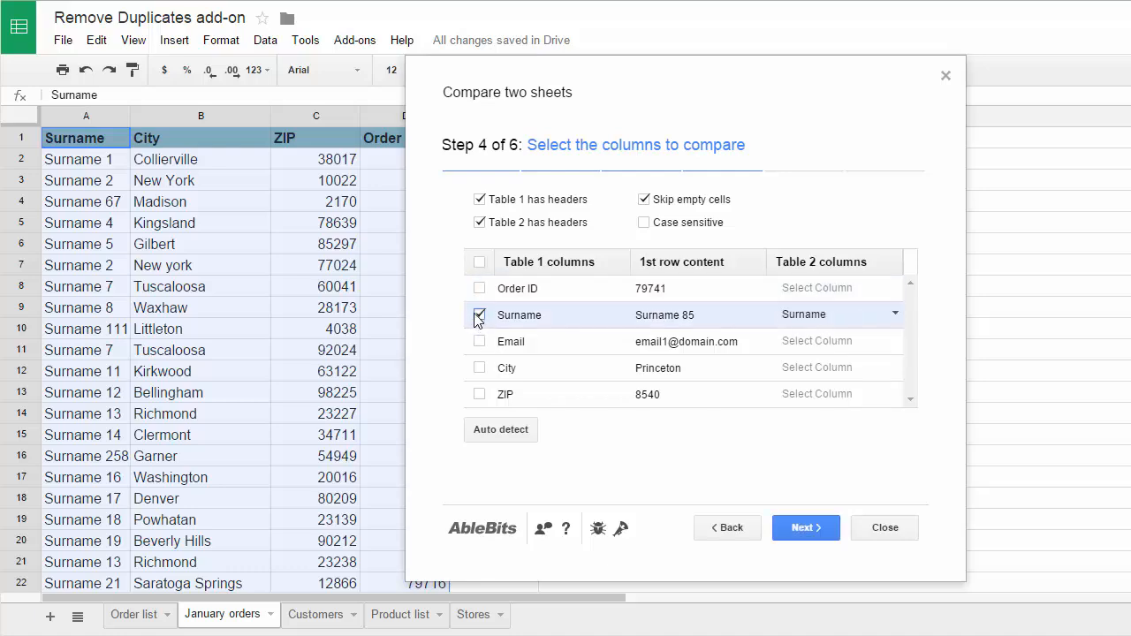
click(479, 288)
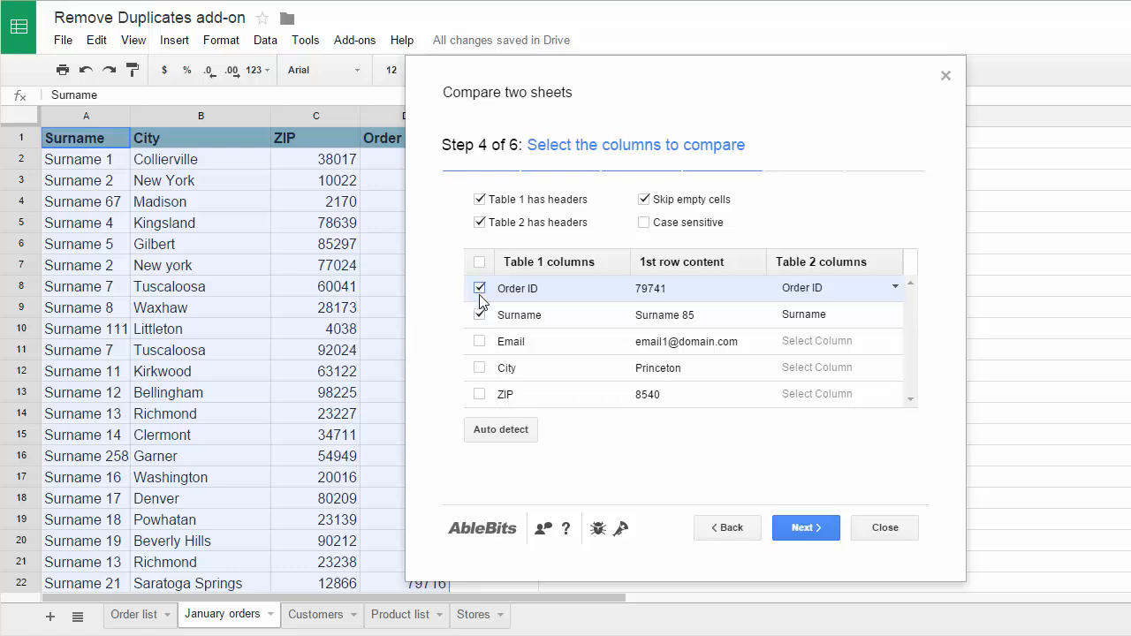
Choose Fill with color in yellow and finish, highlighting matching Order list rows
click(805, 527)
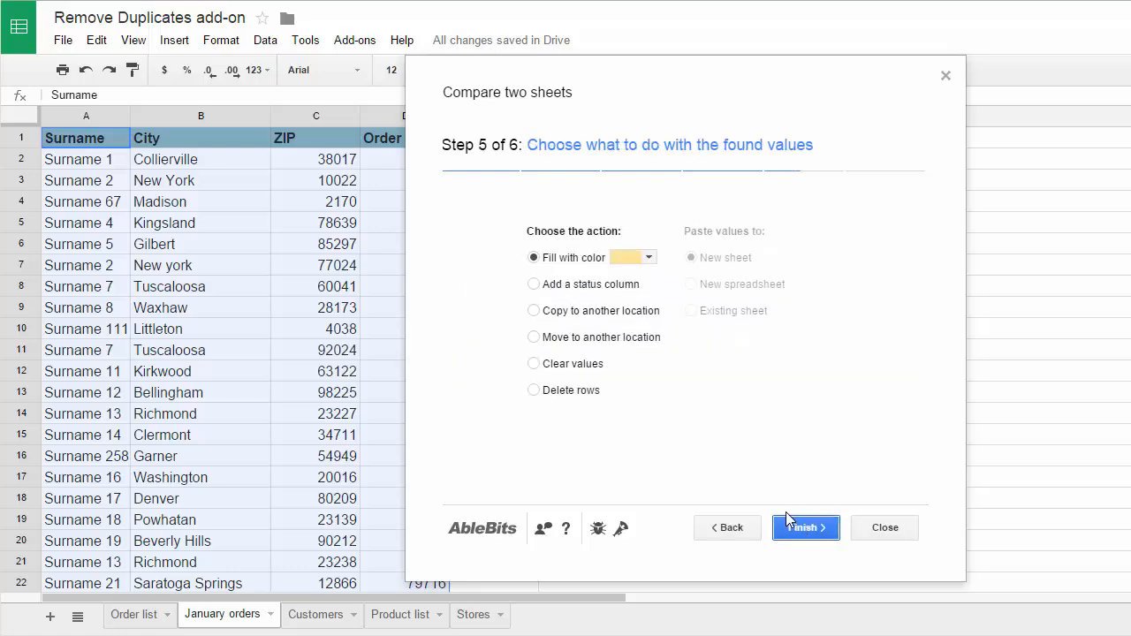
mouse_move(568, 351)
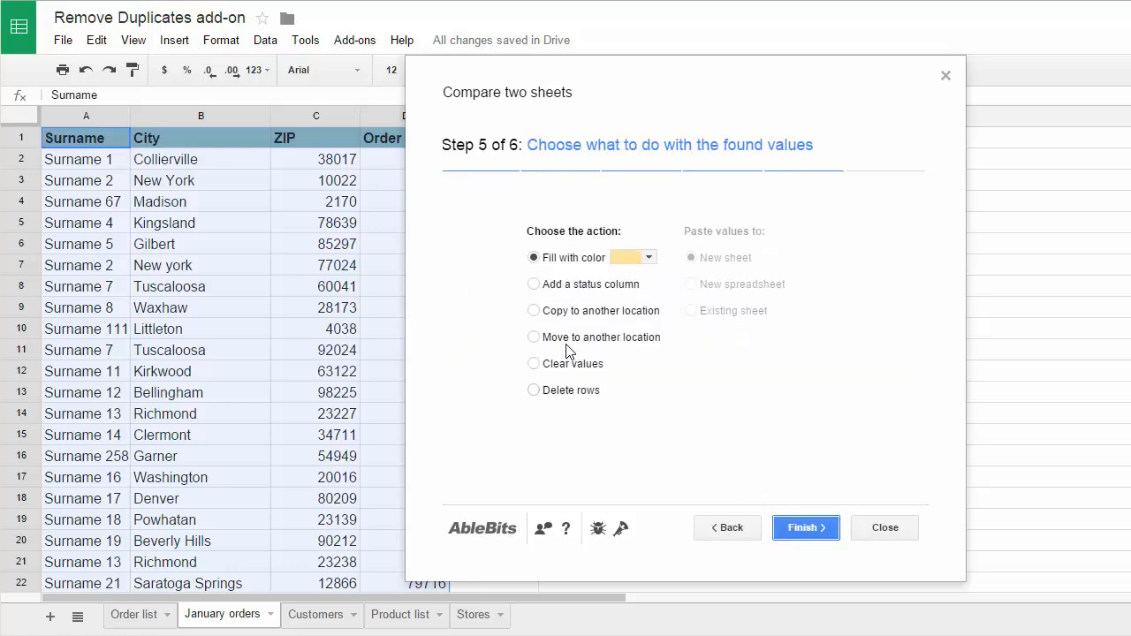
click(534, 310)
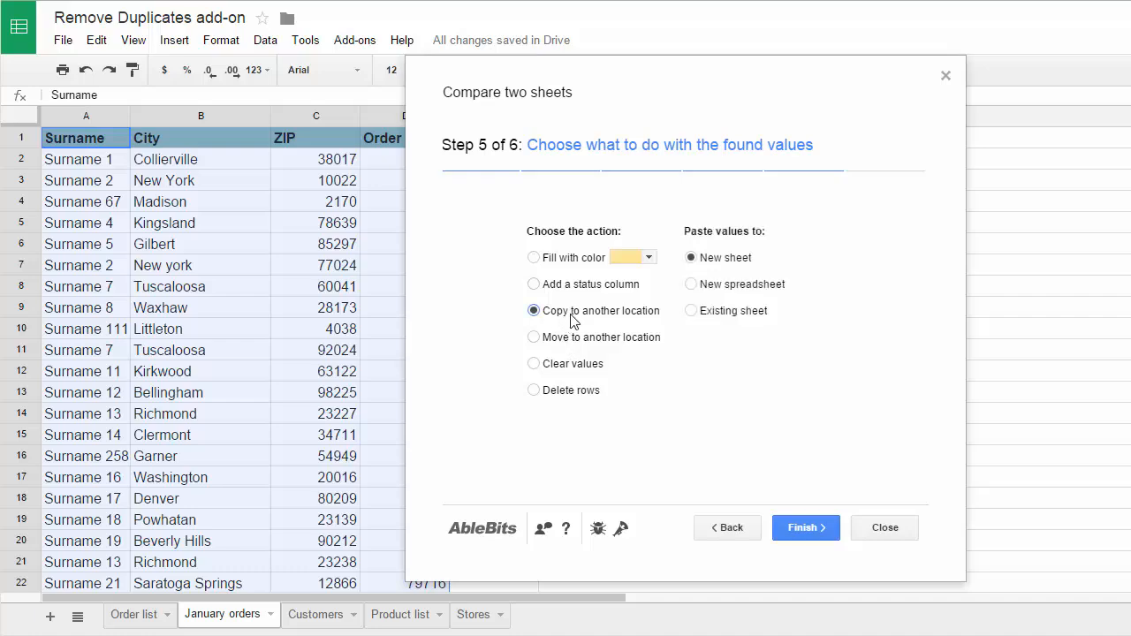
click(533, 257)
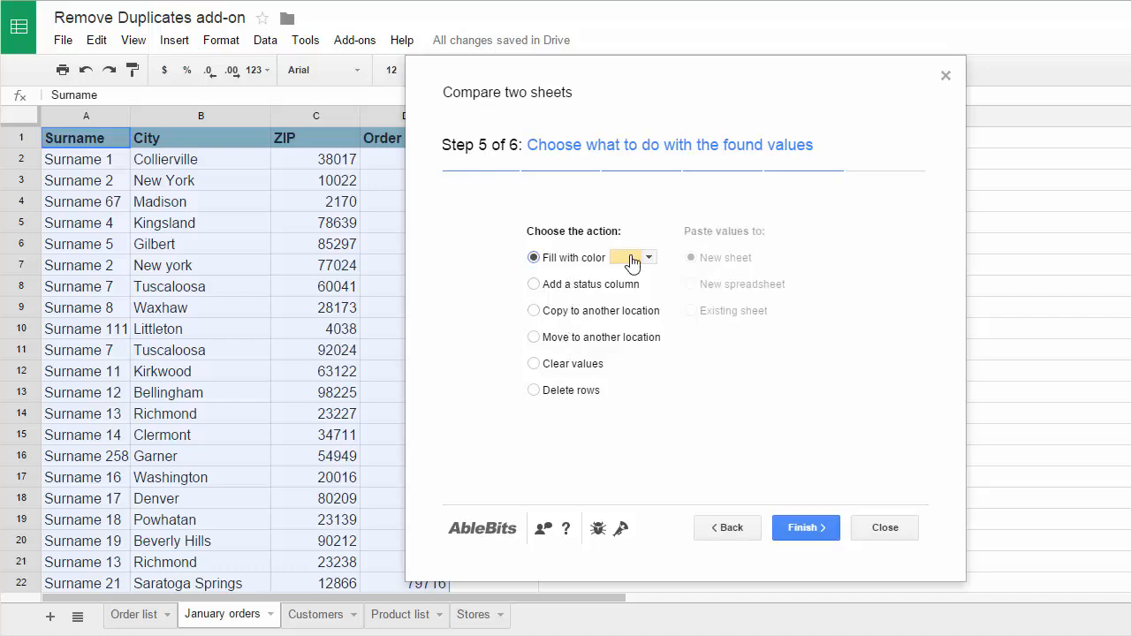
mouse_move(665, 284)
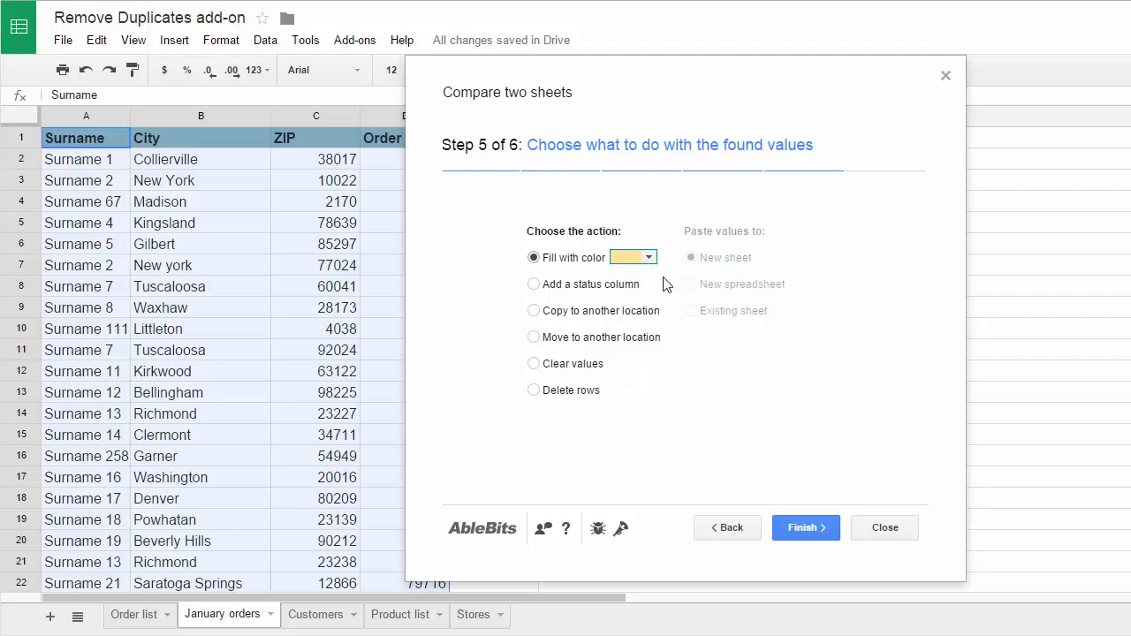
click(805, 527)
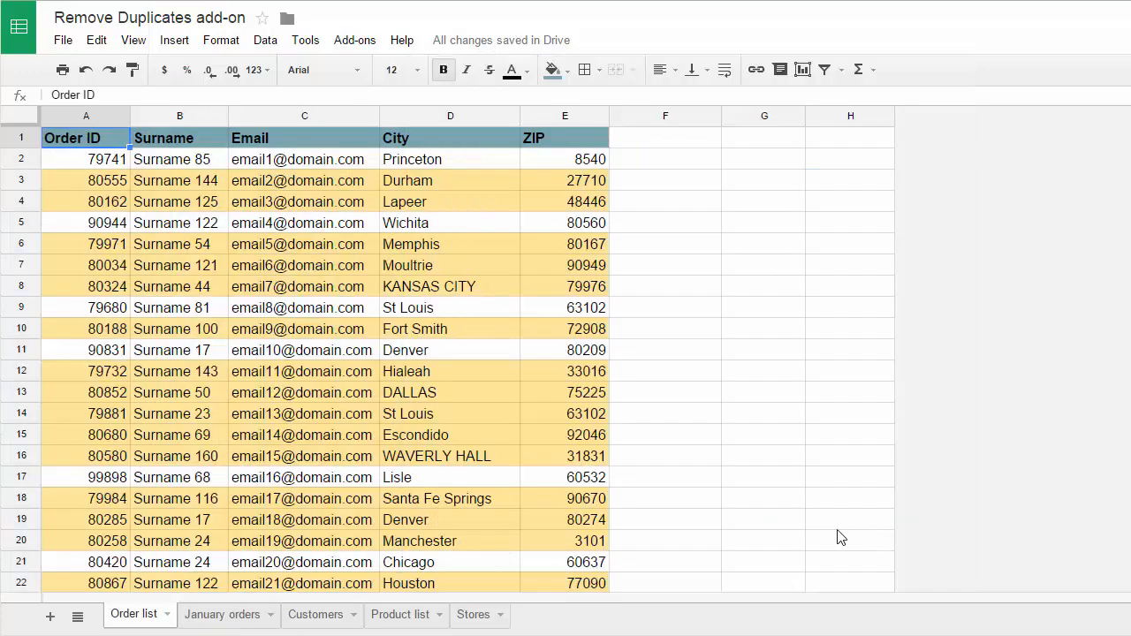
On the Customers sheet, launch Find duplicates or uniques over range A1:E451
click(316, 614)
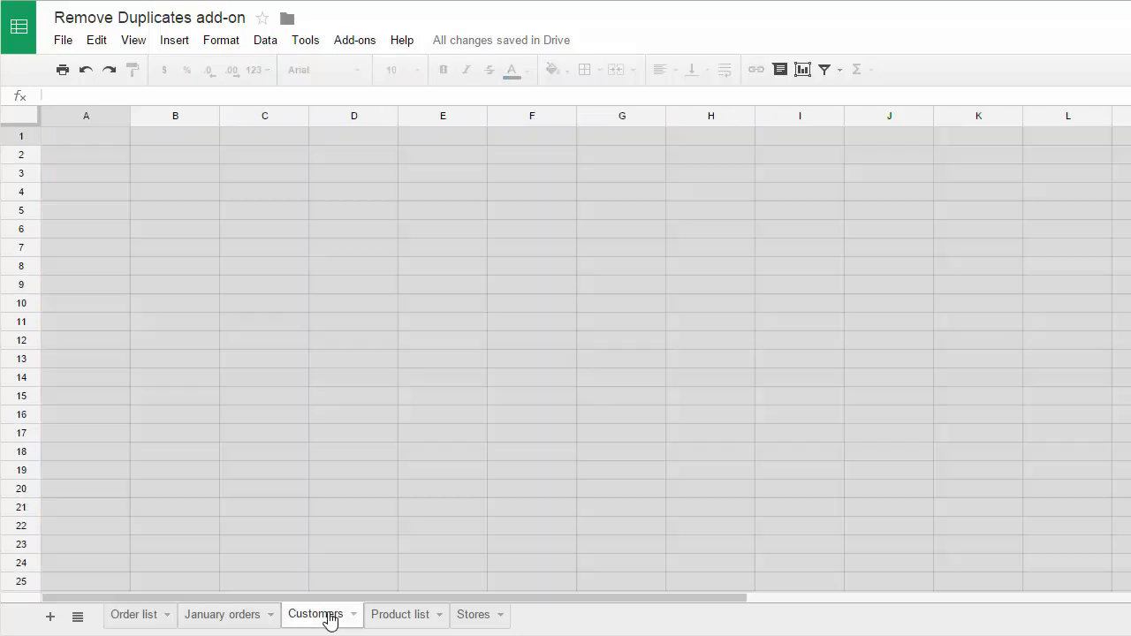
click(354, 40)
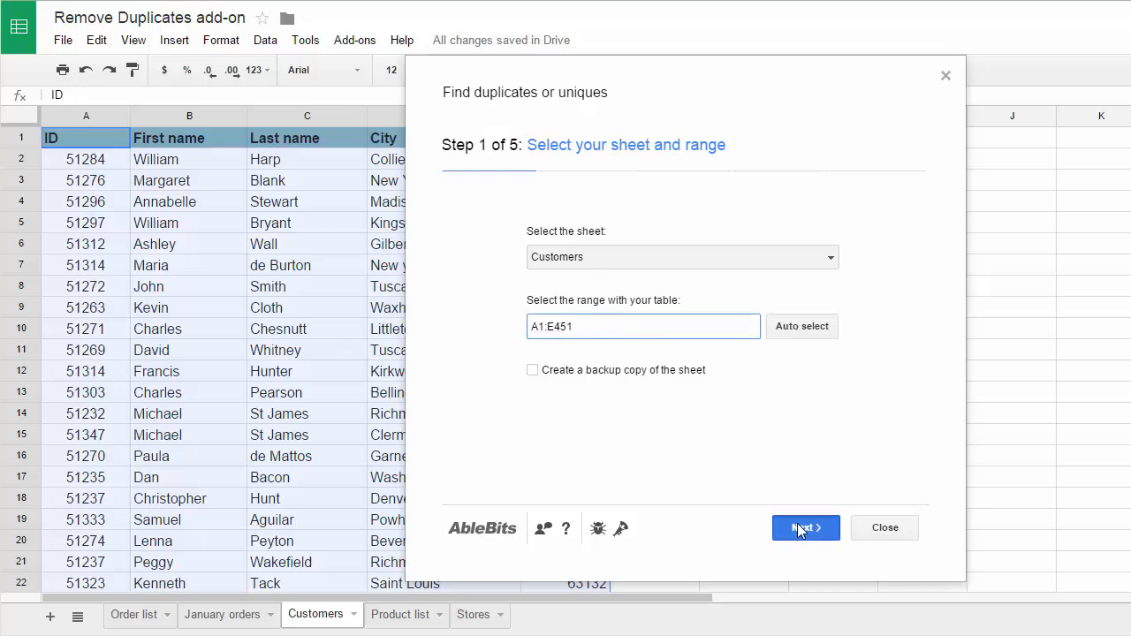
Select Duplicates (excluding first occurrences) and continue to the column selection step
click(805, 528)
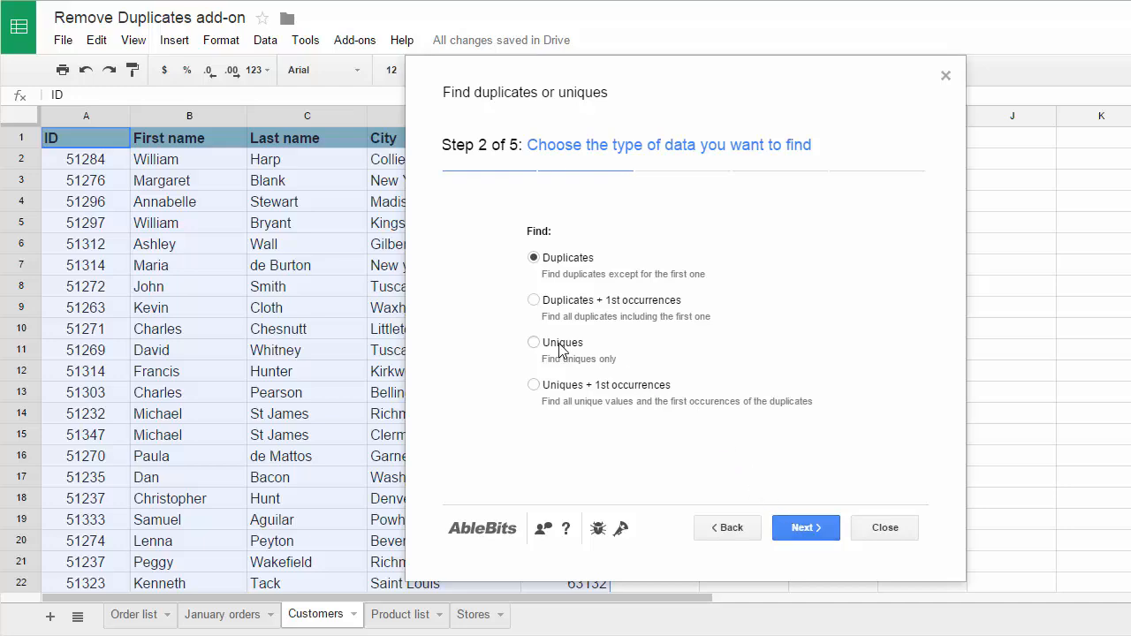
click(534, 299)
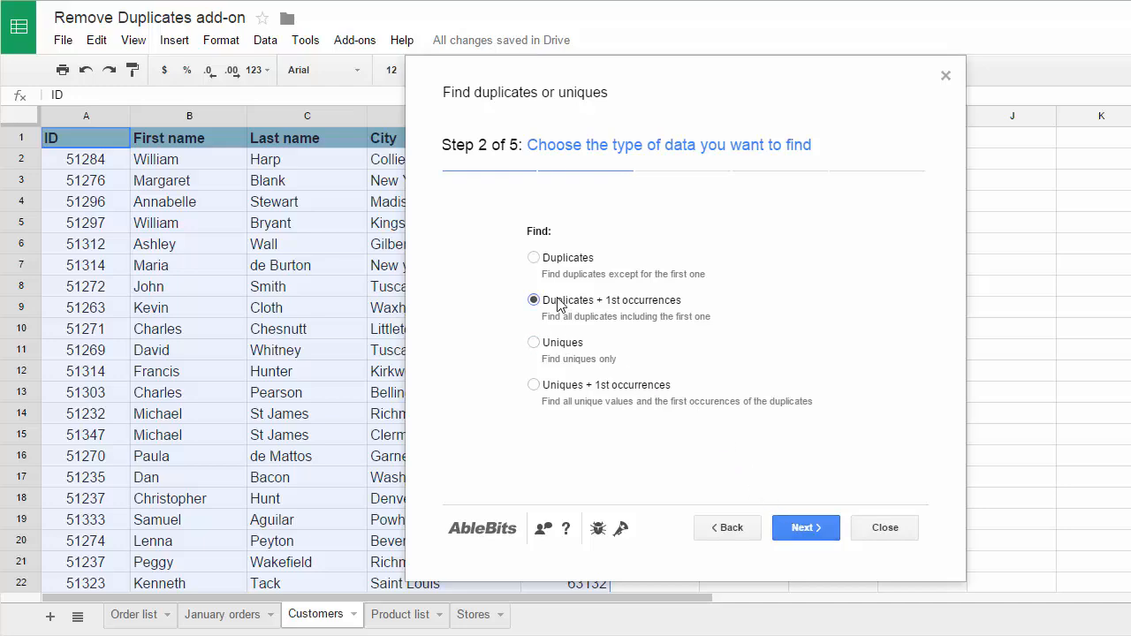
click(534, 258)
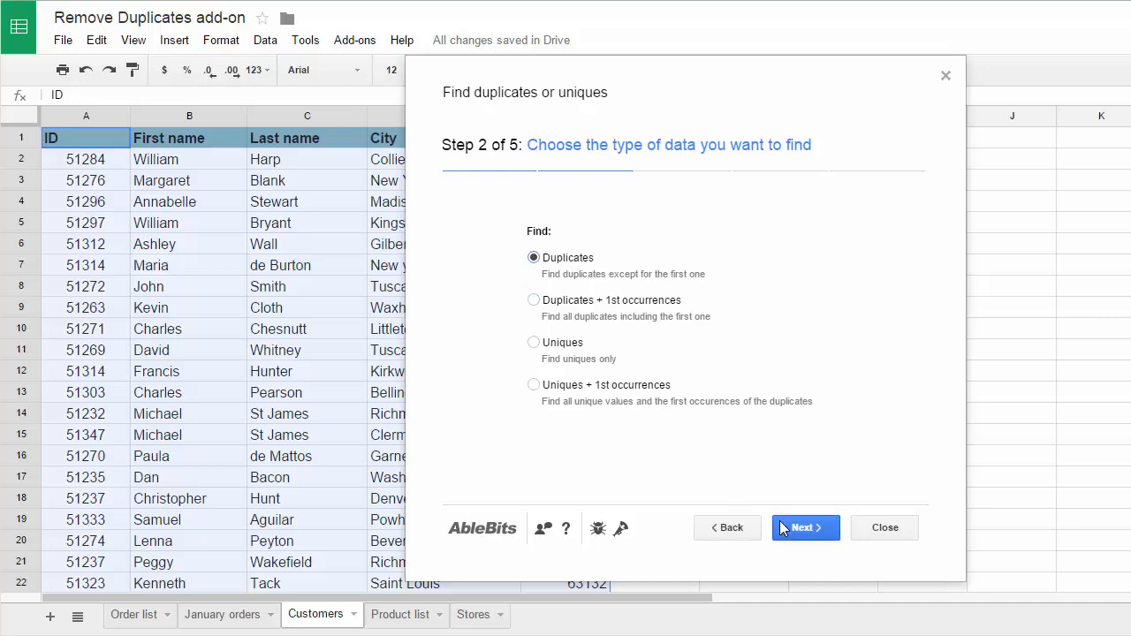
click(805, 528)
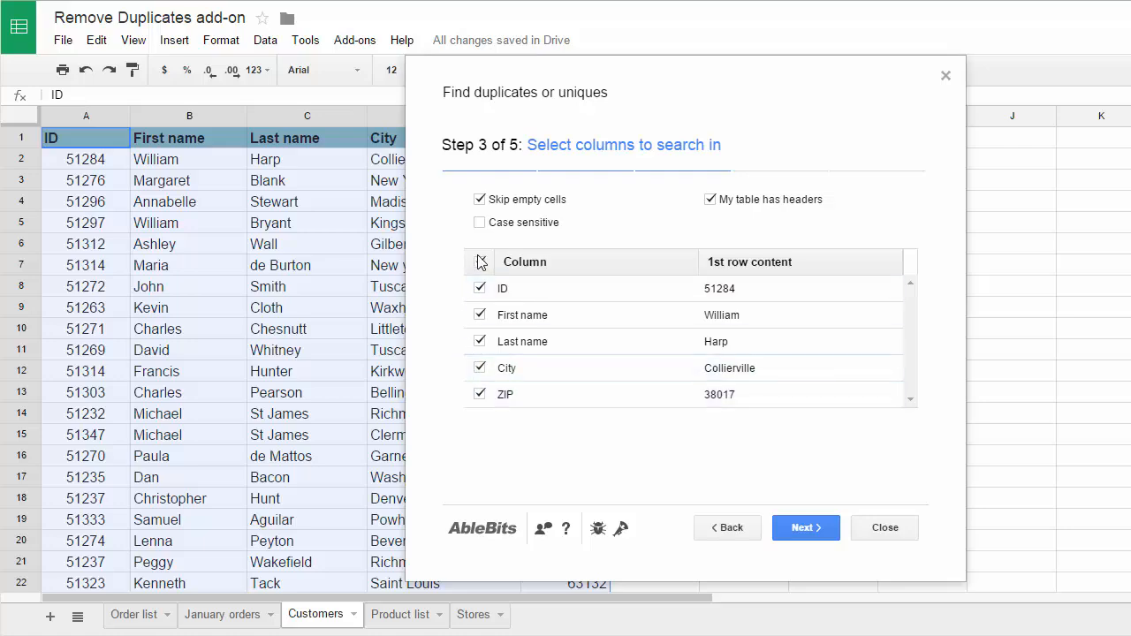
Clear all columns, search only First name and Last name, and continue
click(480, 262)
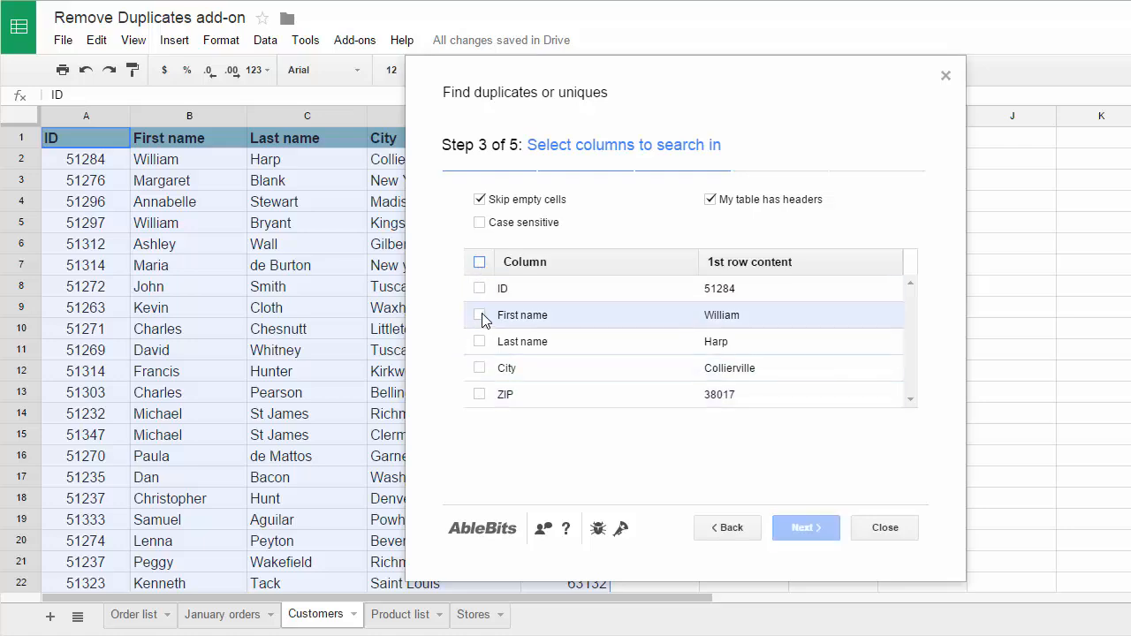
click(479, 315)
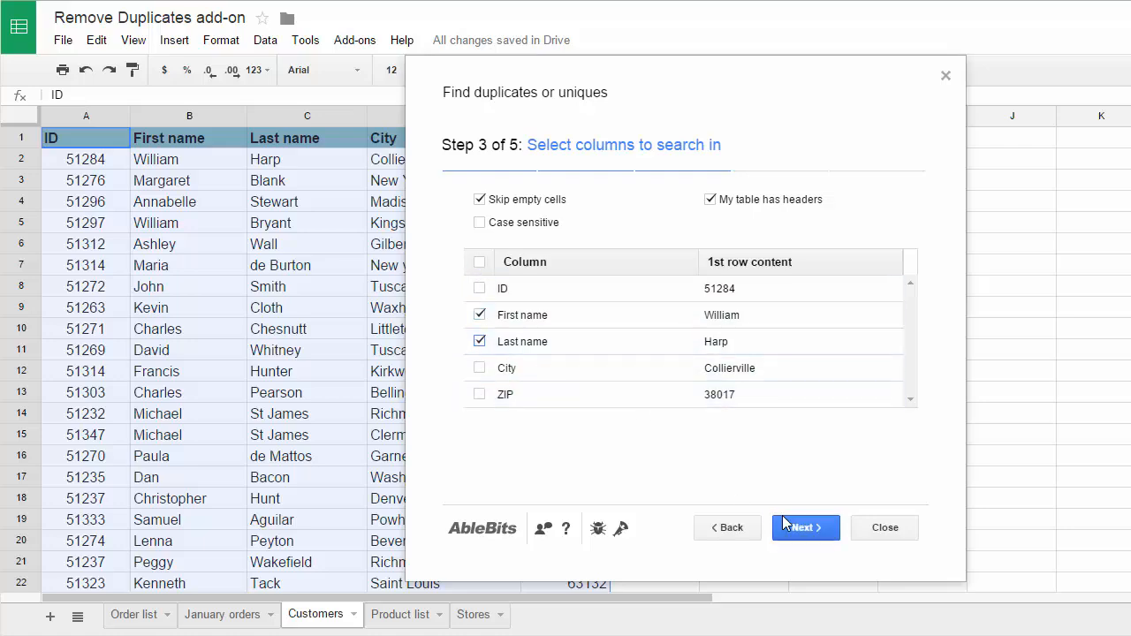
click(804, 528)
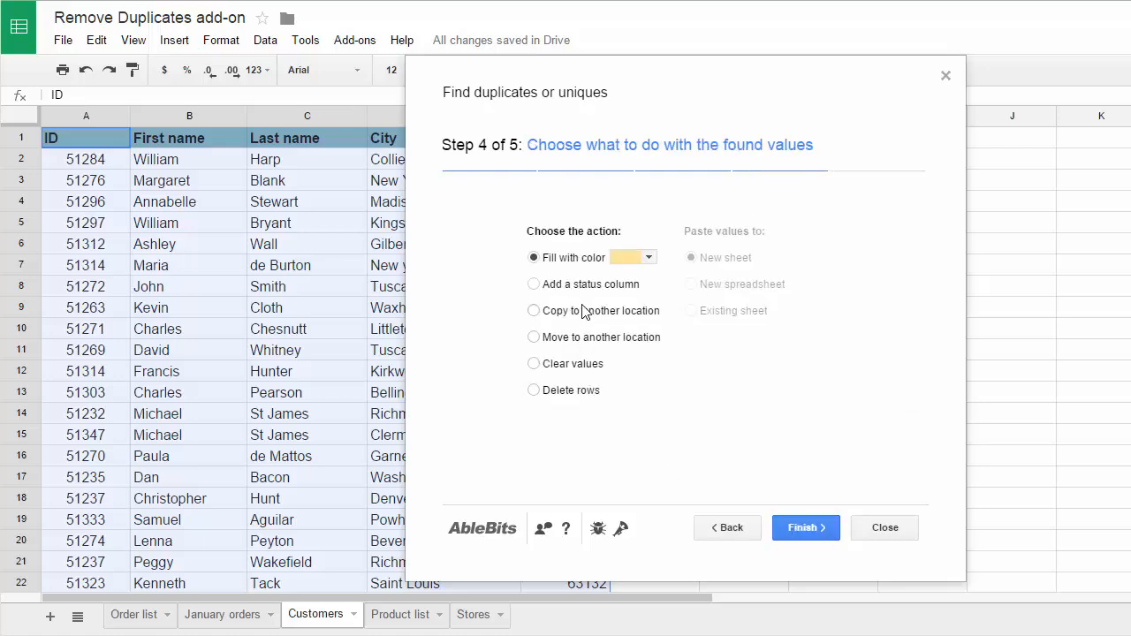
Fill the 16 duplicate customer rows with yellow, then close the results
click(534, 310)
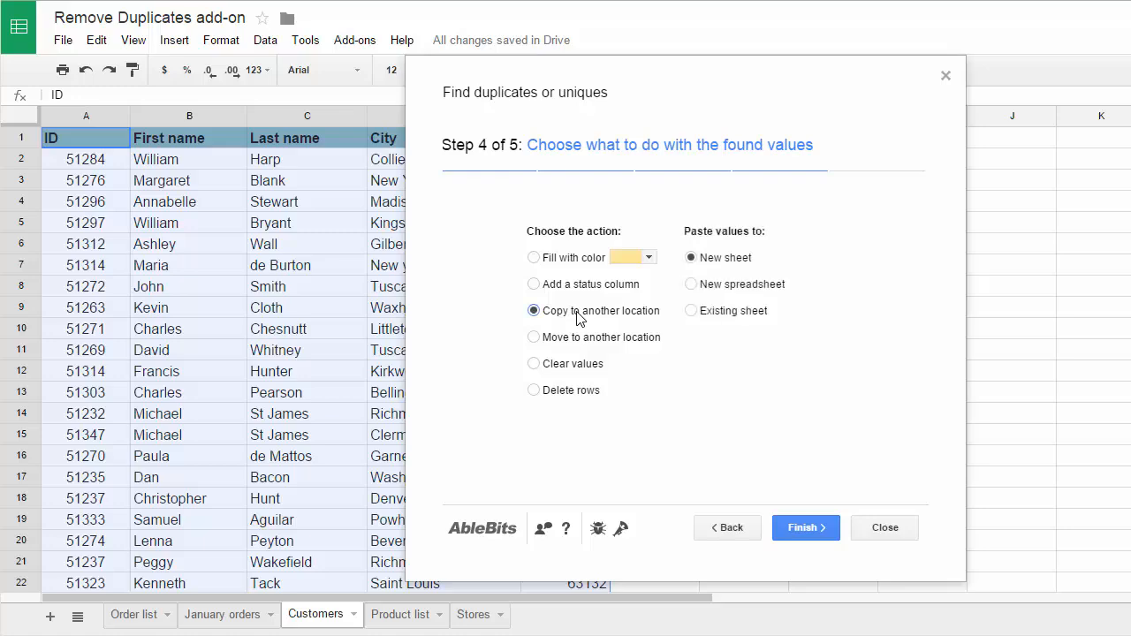
click(533, 336)
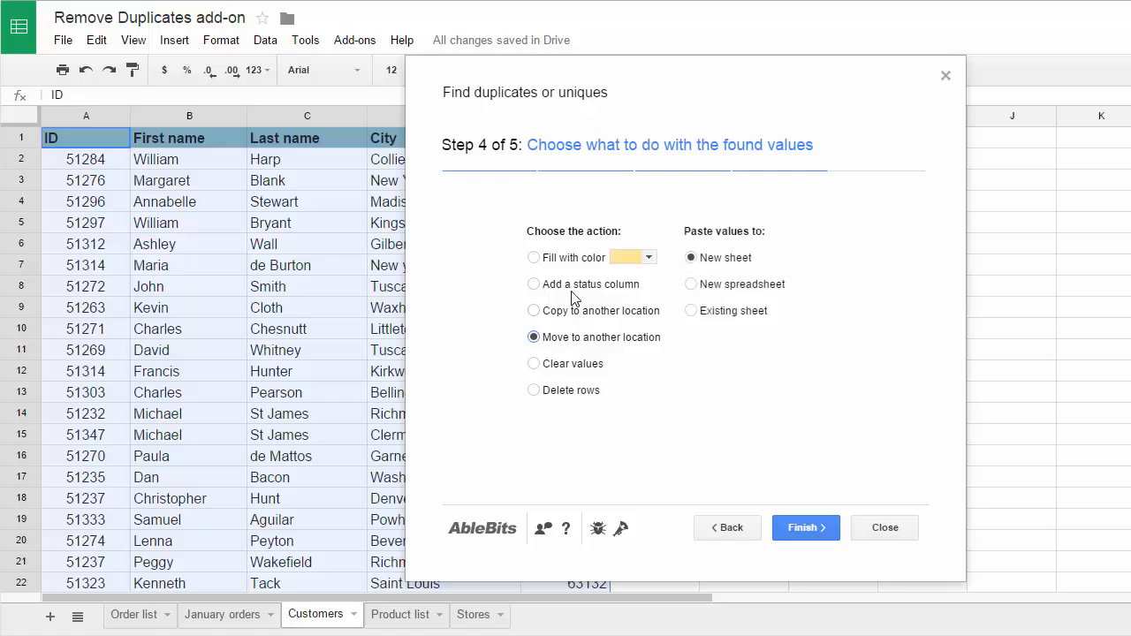
click(534, 284)
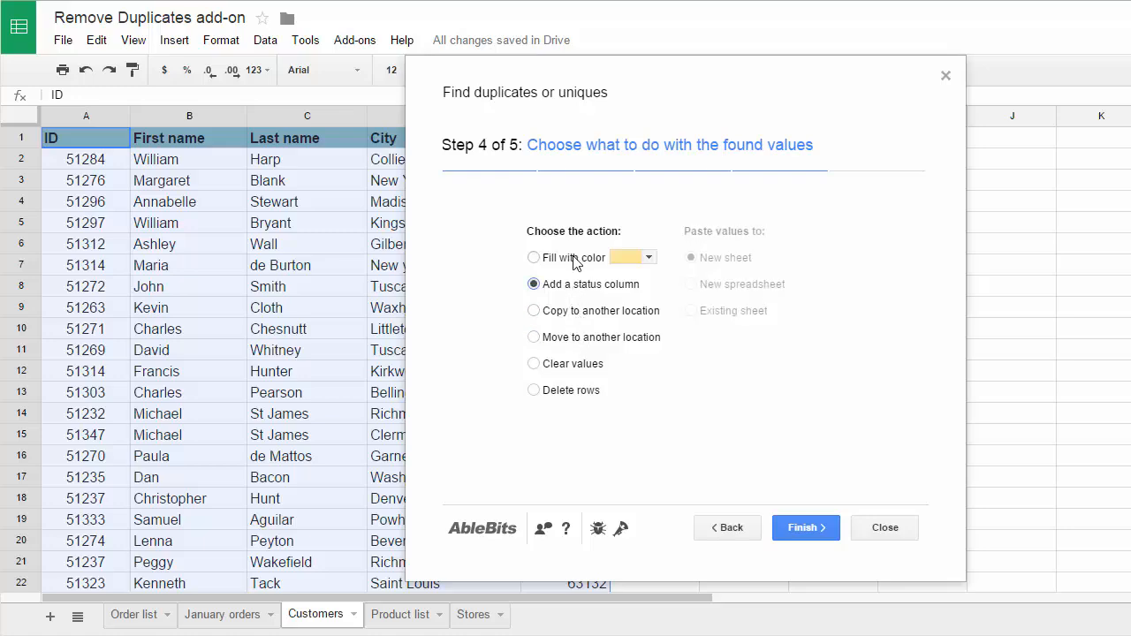
click(534, 258)
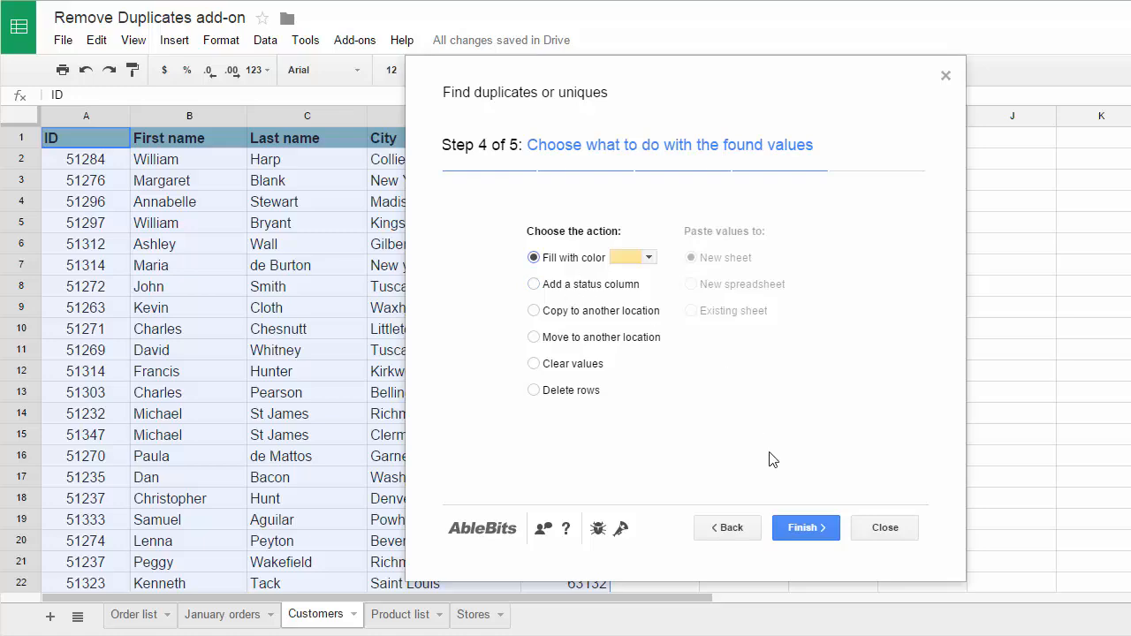
click(804, 528)
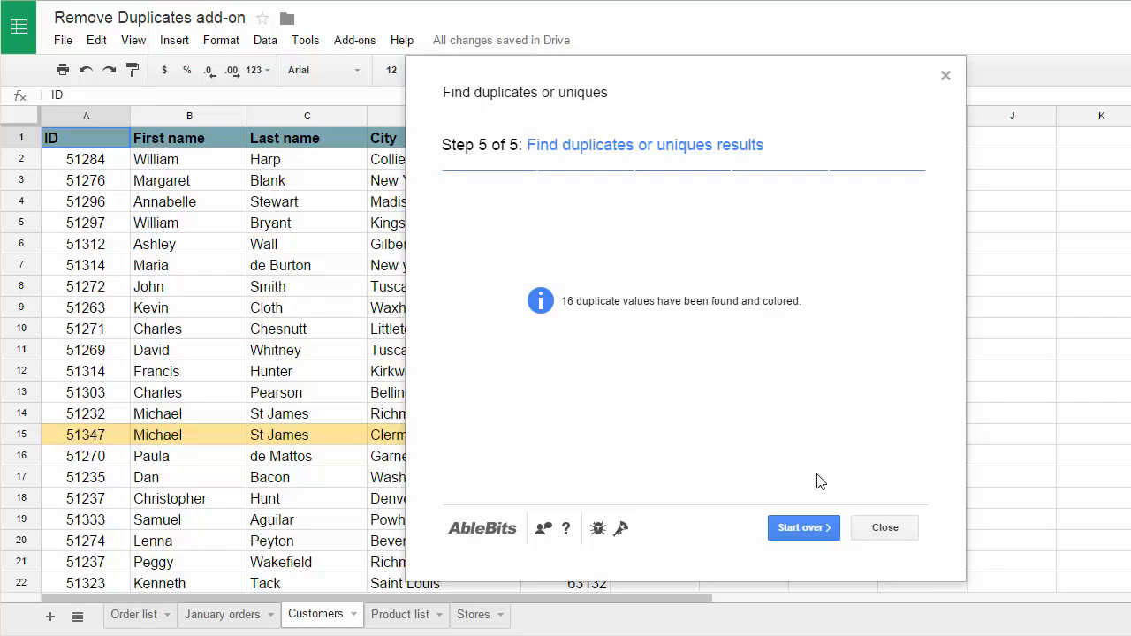
click(884, 528)
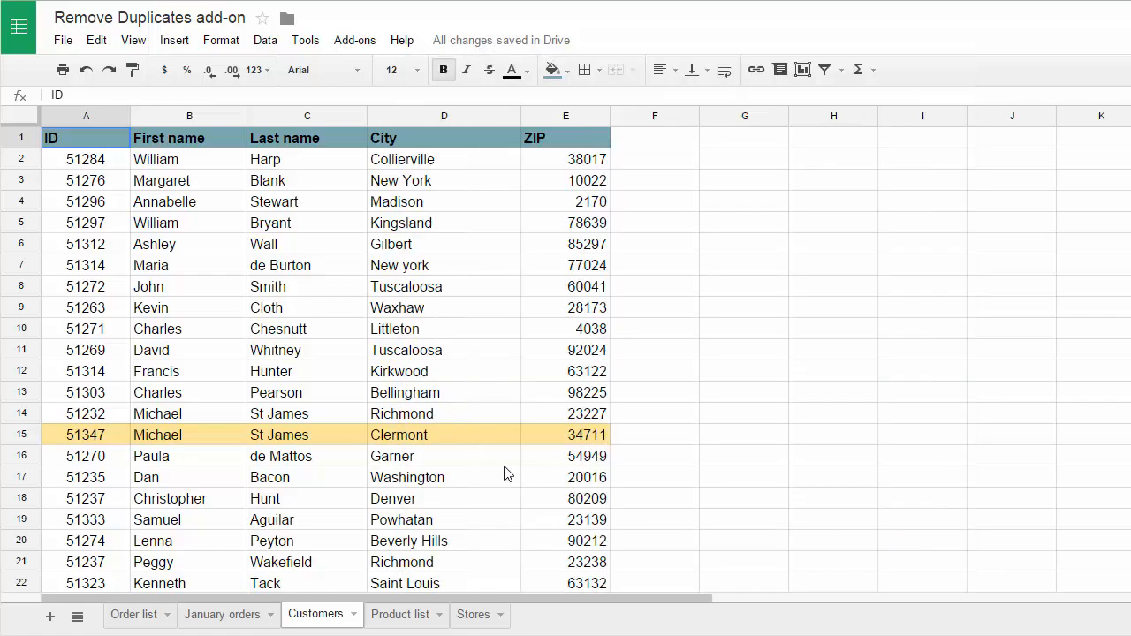